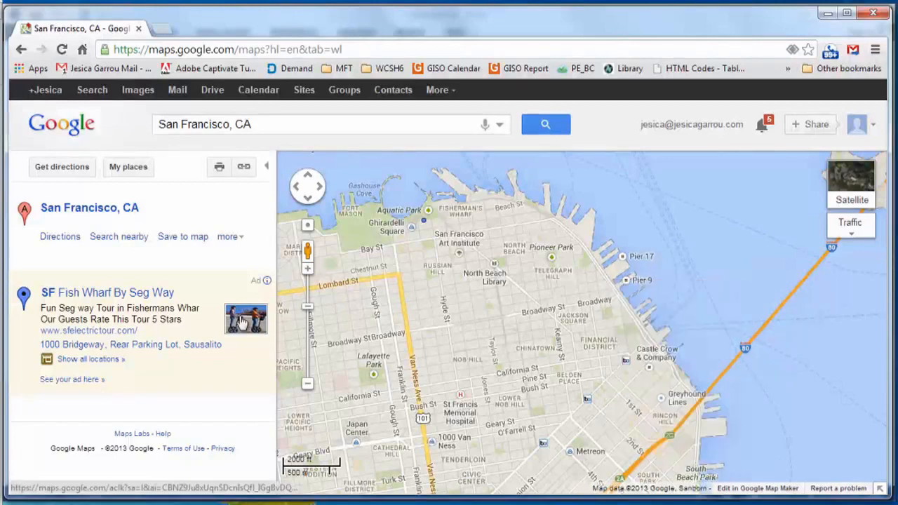
# - Bring up the browser context menu with Save image as on the Segway tour ad photo
pyautogui.rightClick(246, 318)
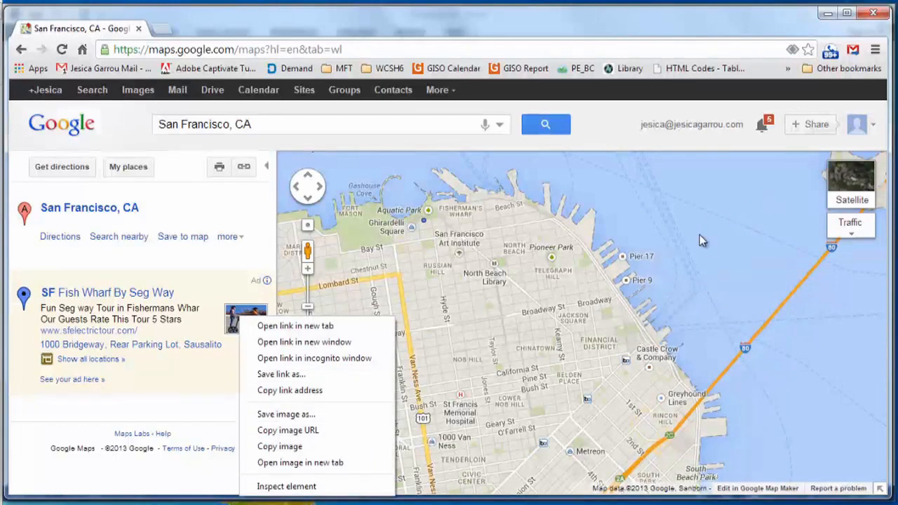